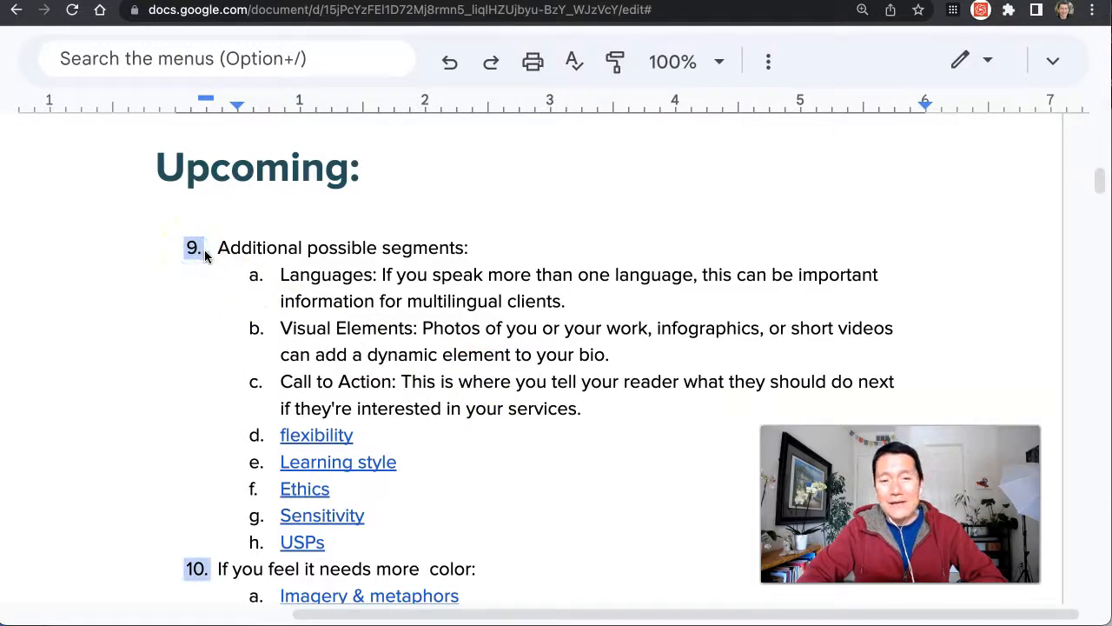
pyautogui.moveTo(220, 225)
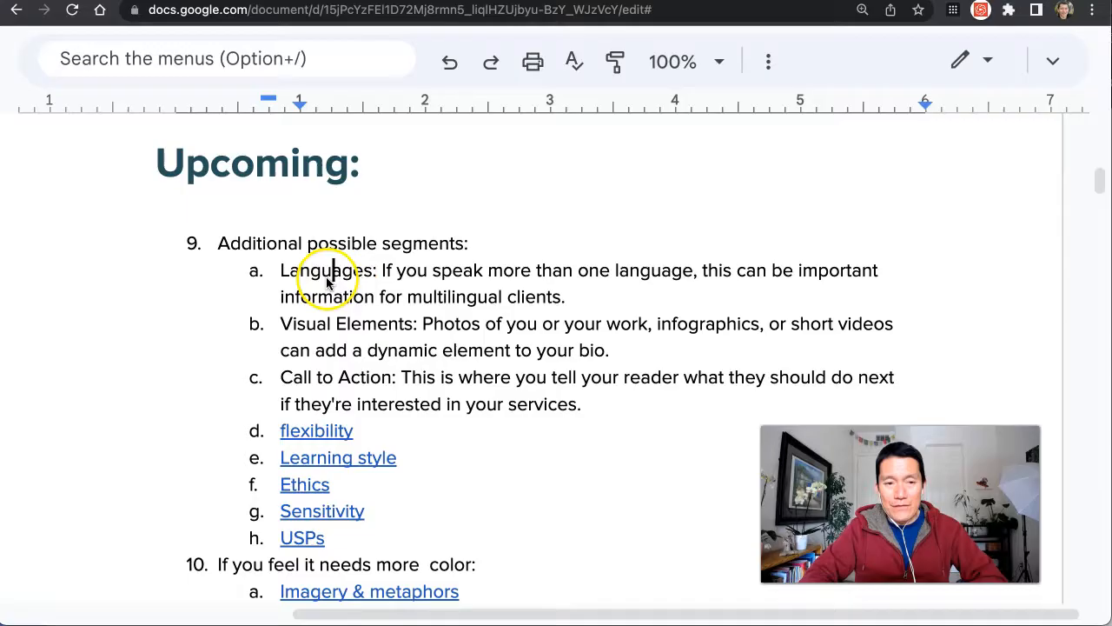
pyautogui.moveTo(191, 243)
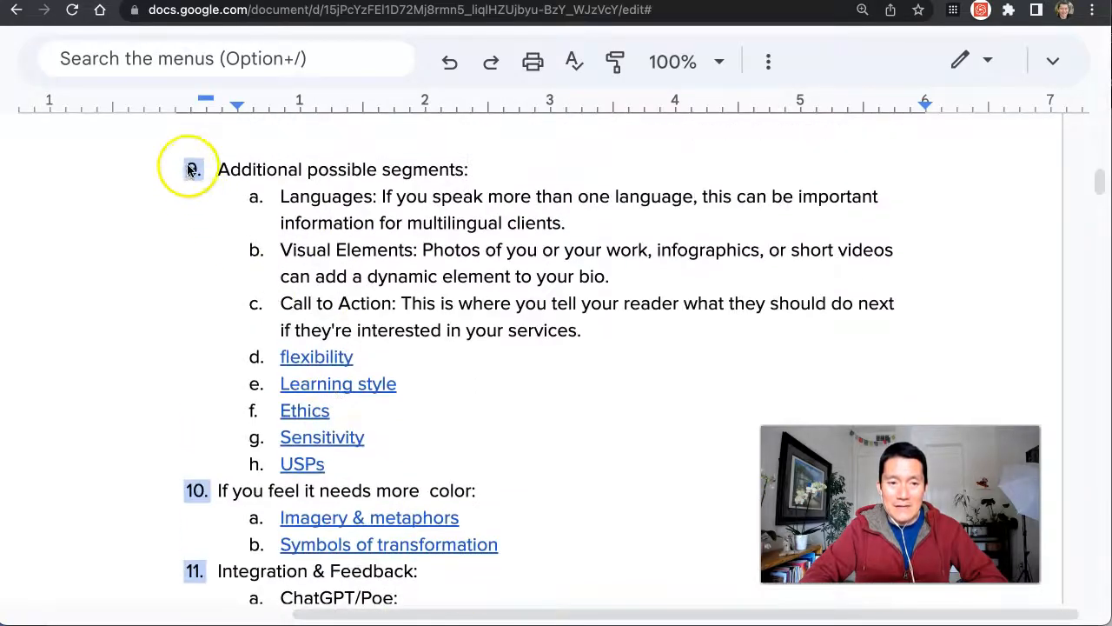
# Step: Scroll up to the Upcoming list item numbered 9 to reach its numbering options
pyautogui.scroll(3)
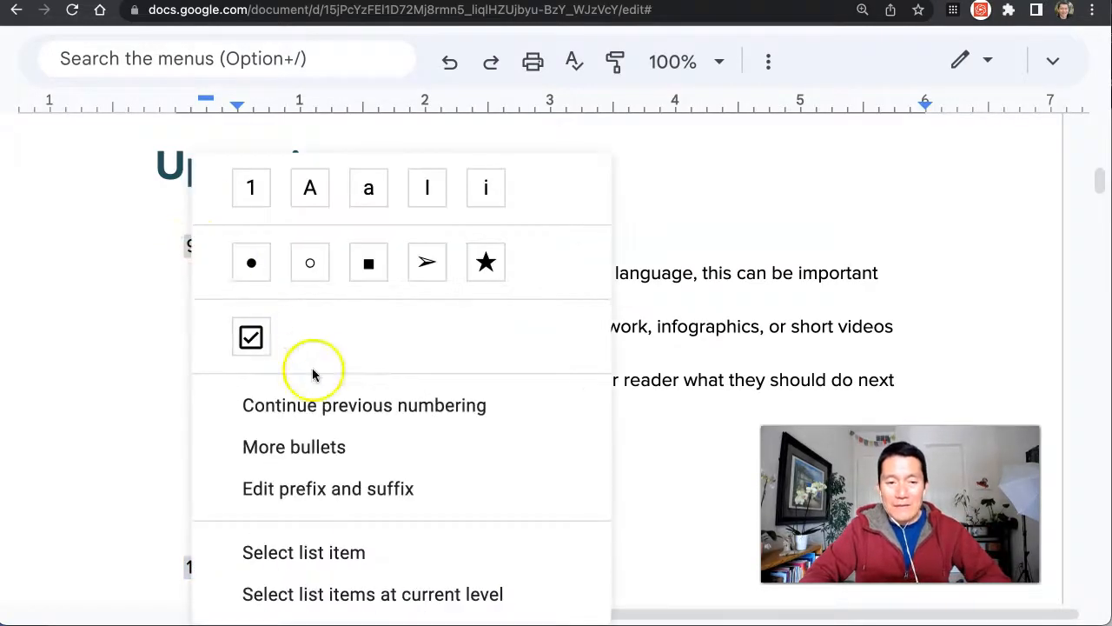
pyautogui.moveTo(390, 435)
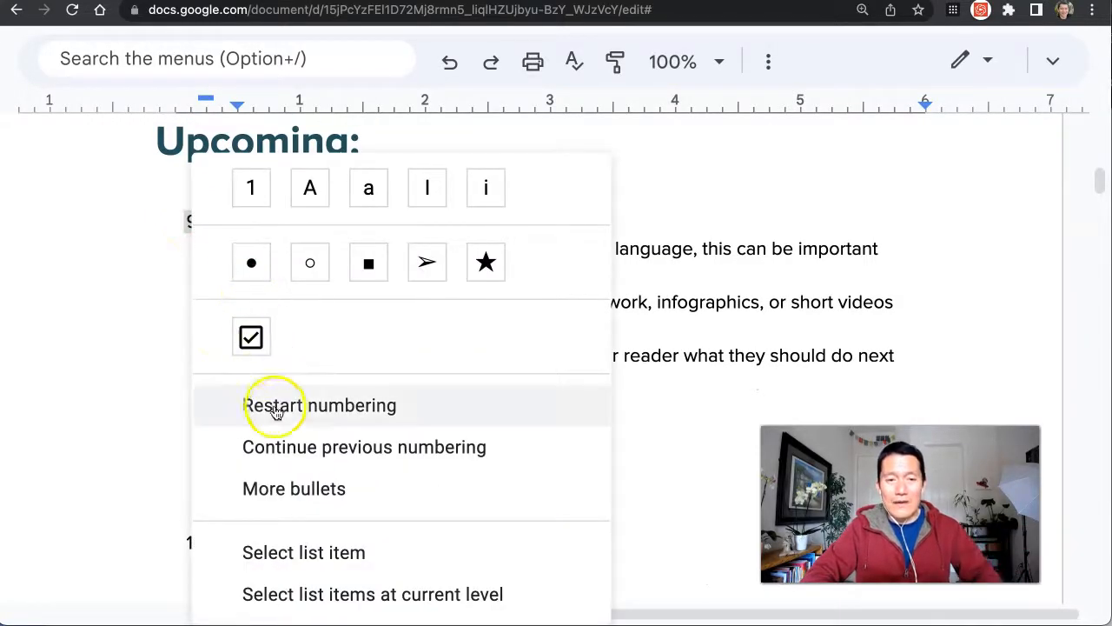
# Step: Restart the Upcoming list's numbering at 1 and confirm in the Numbering dialog
pyautogui.click(320, 405)
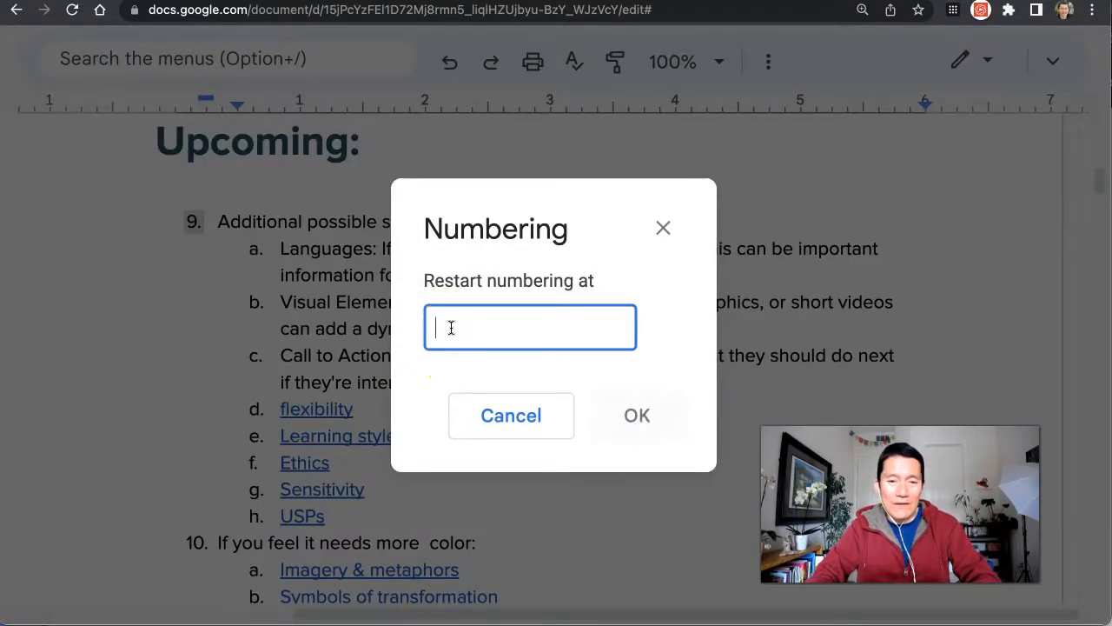
pyautogui.click(638, 414)
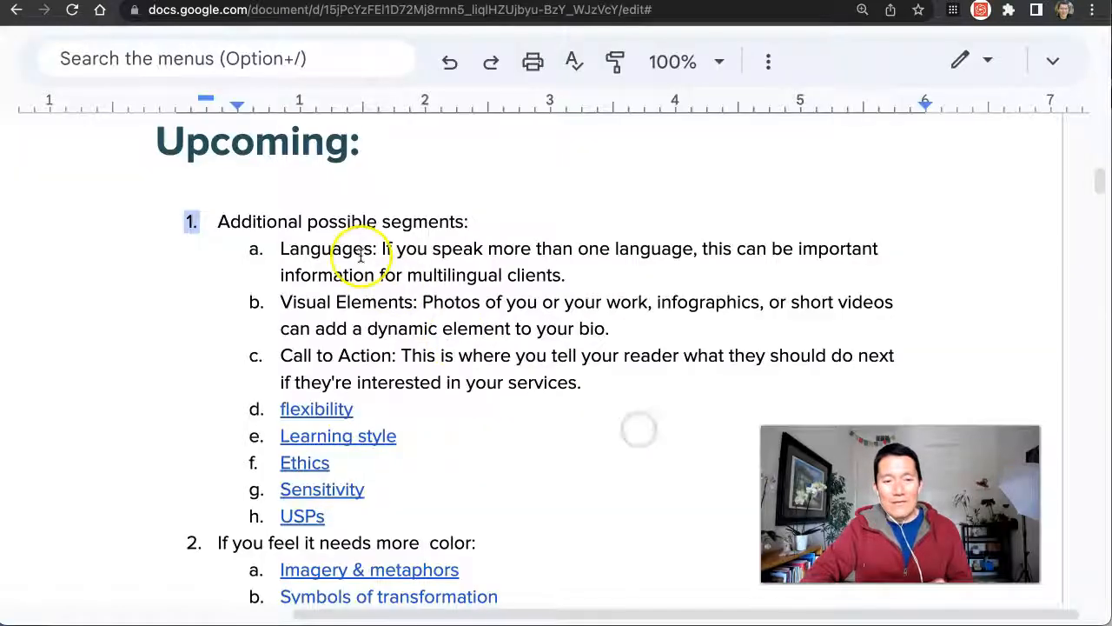
pyautogui.scroll(-3)
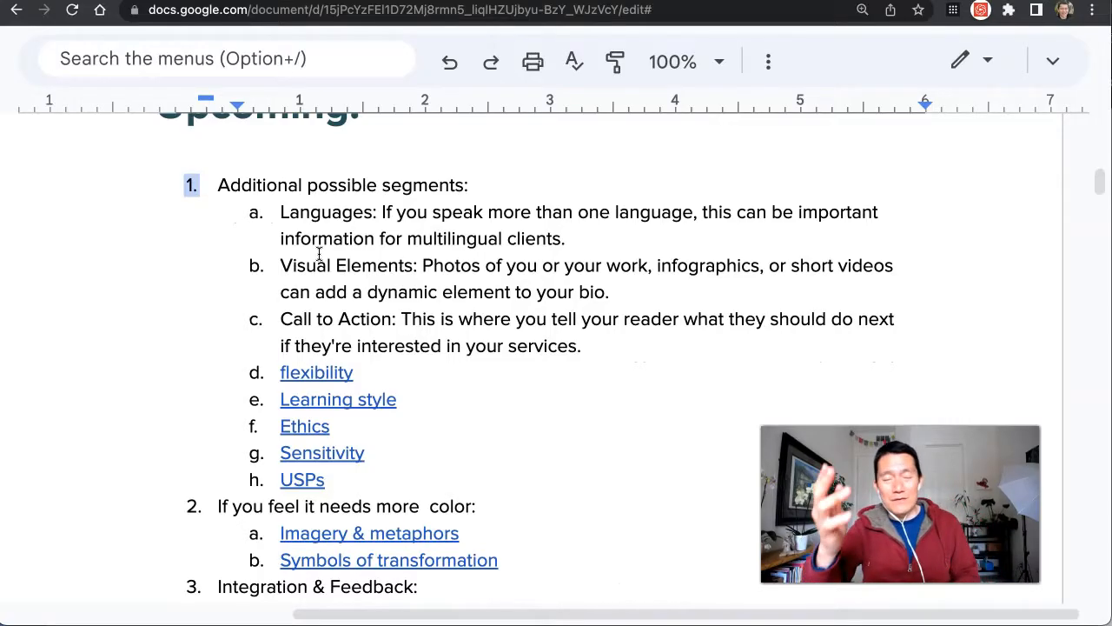
pyautogui.moveTo(123, 489)
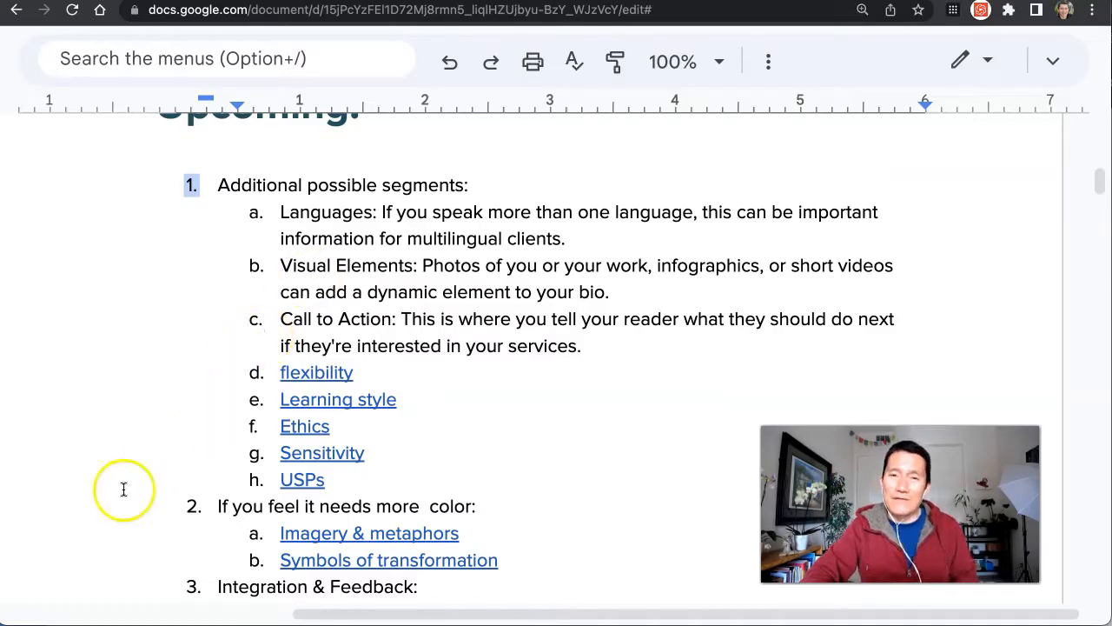